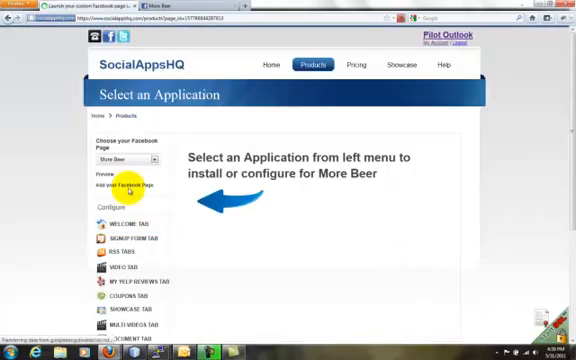
# Scroll down the Polls Tab for Facebook Pages product page with More Beer chosen.
pyautogui.scroll(-3)
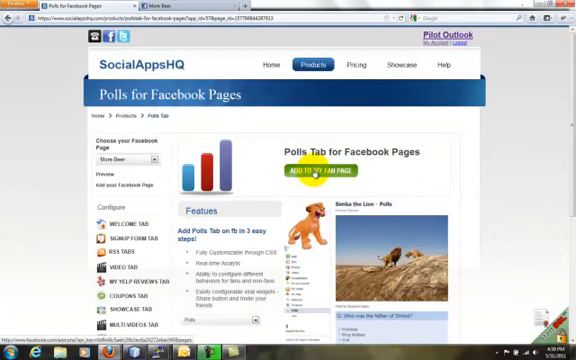
# Start installing the free Polls tab on the More Beer page via 'Add Polls Tab for Free'.
pyautogui.click(308, 170)
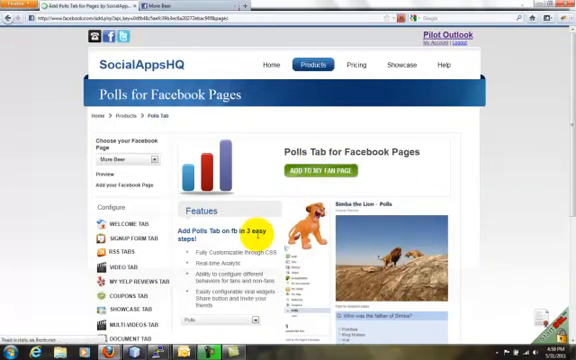
pyautogui.click(318, 172)
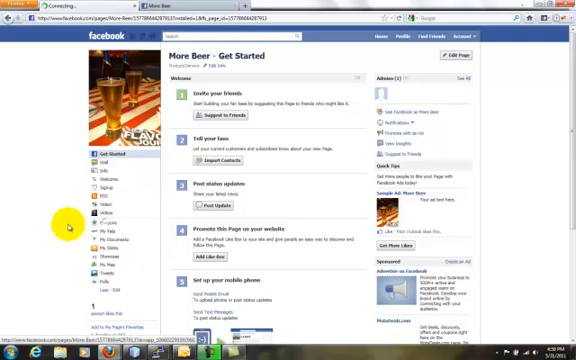
pyautogui.moveTo(48, 272)
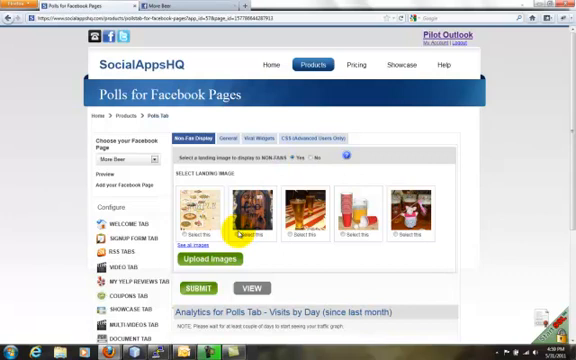
pyautogui.moveTo(294, 298)
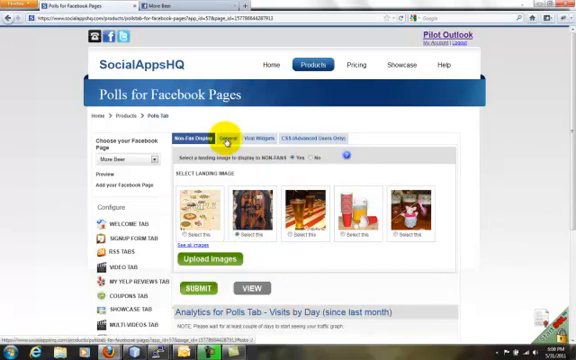
# Review the poll settings: header image, question 'Do you like beer?' with four answers, thank-you image and results.
pyautogui.click(224, 136)
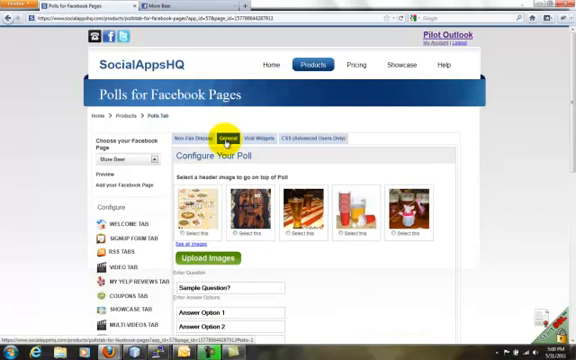
pyautogui.scroll(-3)
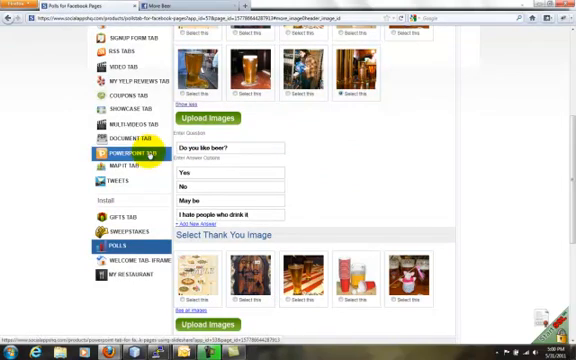
pyautogui.scroll(-3)
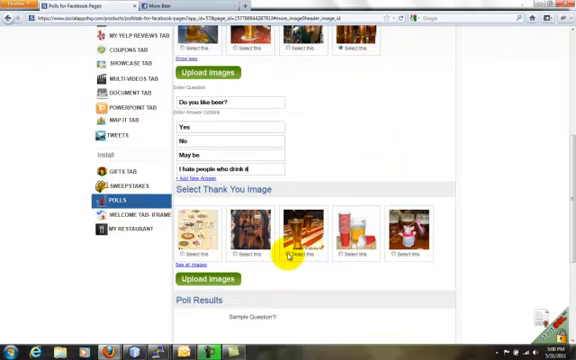
pyautogui.scroll(-3)
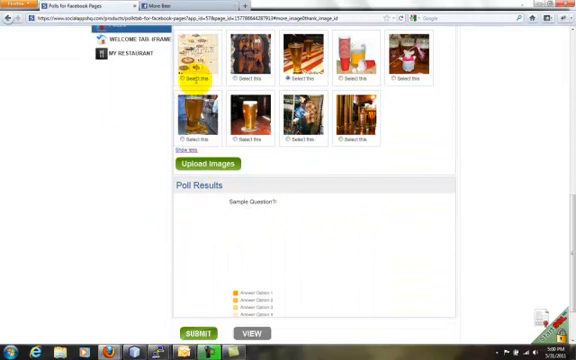
pyautogui.scroll(-3)
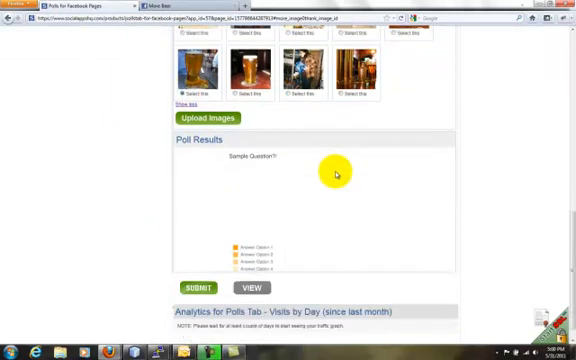
pyautogui.moveTo(200, 288)
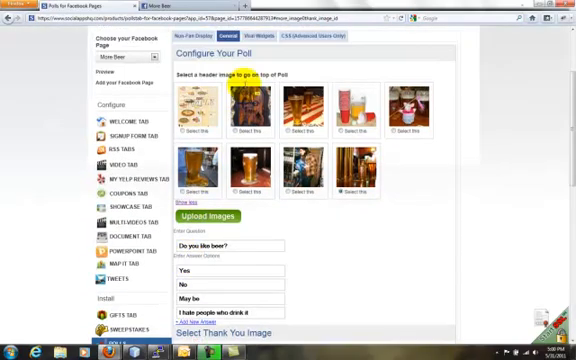
pyautogui.click(266, 60)
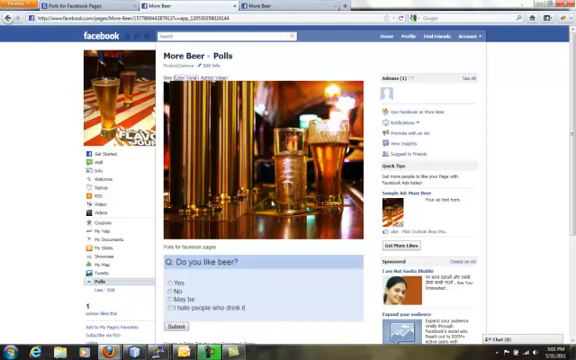
# Scroll through the More Beer Polls tab showing the beer-taps header and the poll.
pyautogui.scroll(-3)
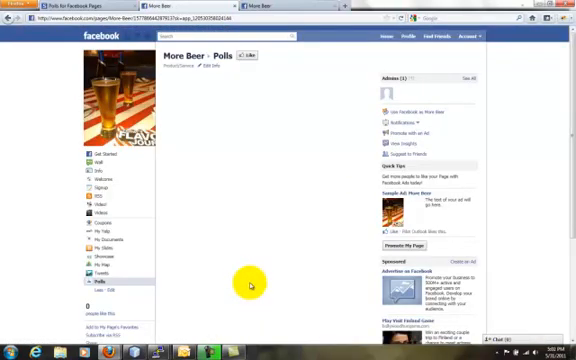
# View the Polls tab as a non-fan to show the 'Click to Enter' door landing image.
pyautogui.click(176, 76)
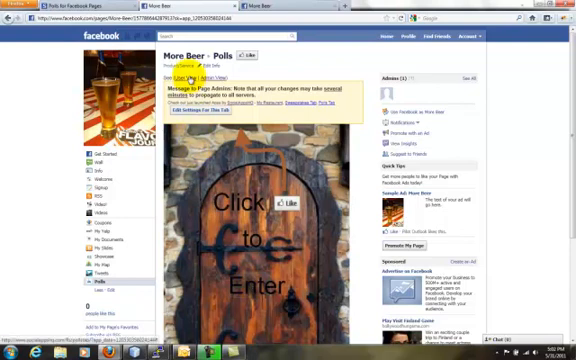